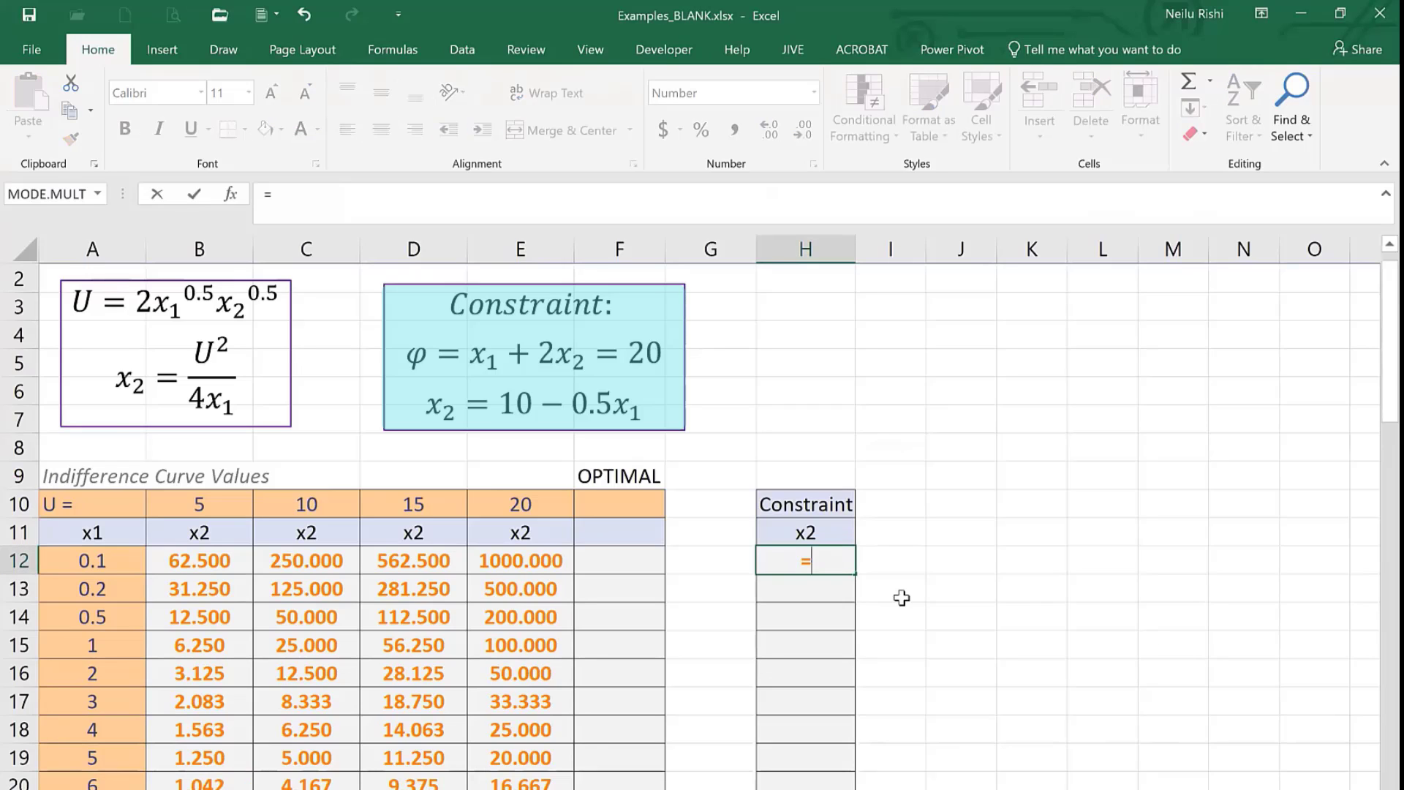
Start the Constraint x2 formula in H12 as 10 minus 0.5 times x1 from A12.
{"action": "type", "text": "10-0.5*"}
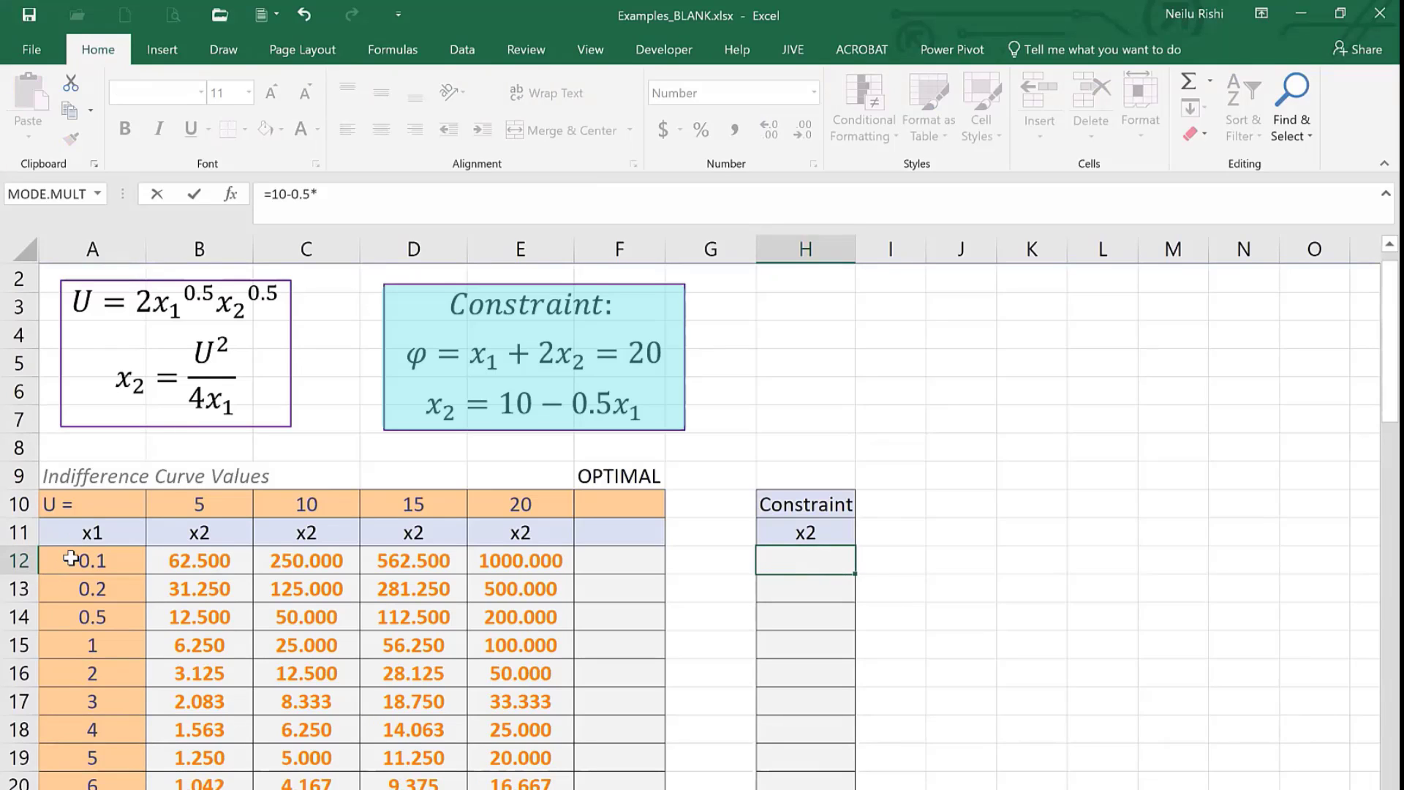
{"action": "left_click", "coordinate": [92, 560]}
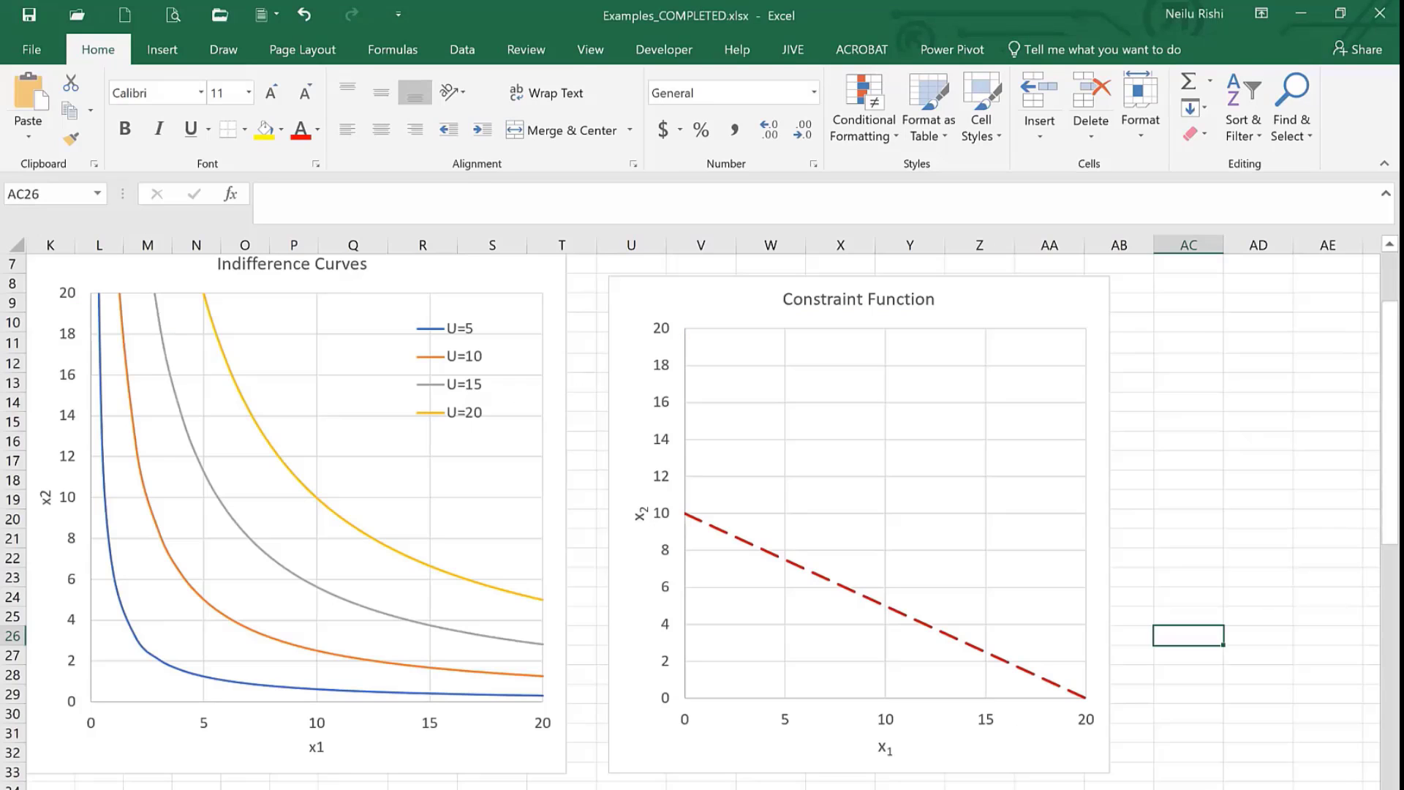
{"action": "mouse_move", "coordinate": [743, 412]}
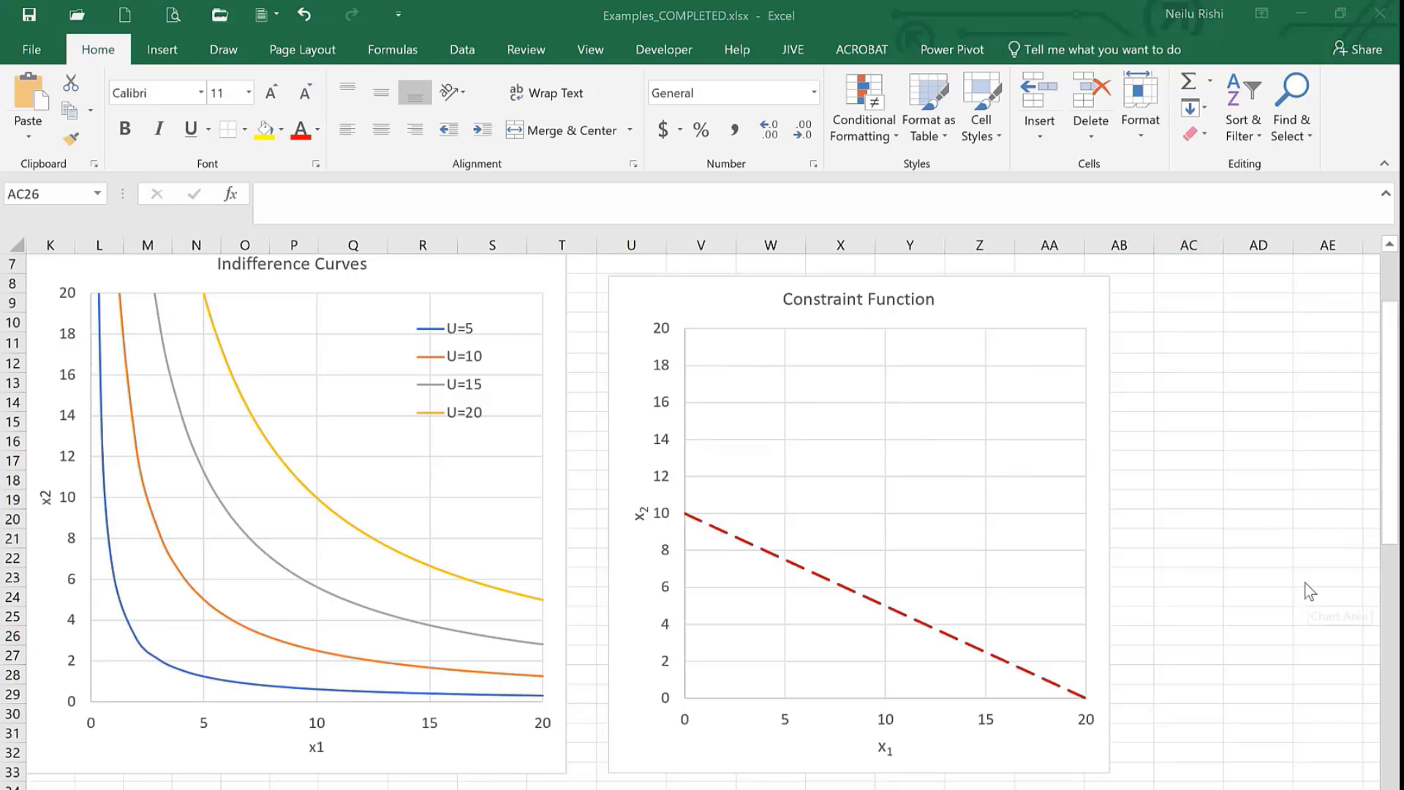
{"action": "mouse_move", "coordinate": [1210, 281]}
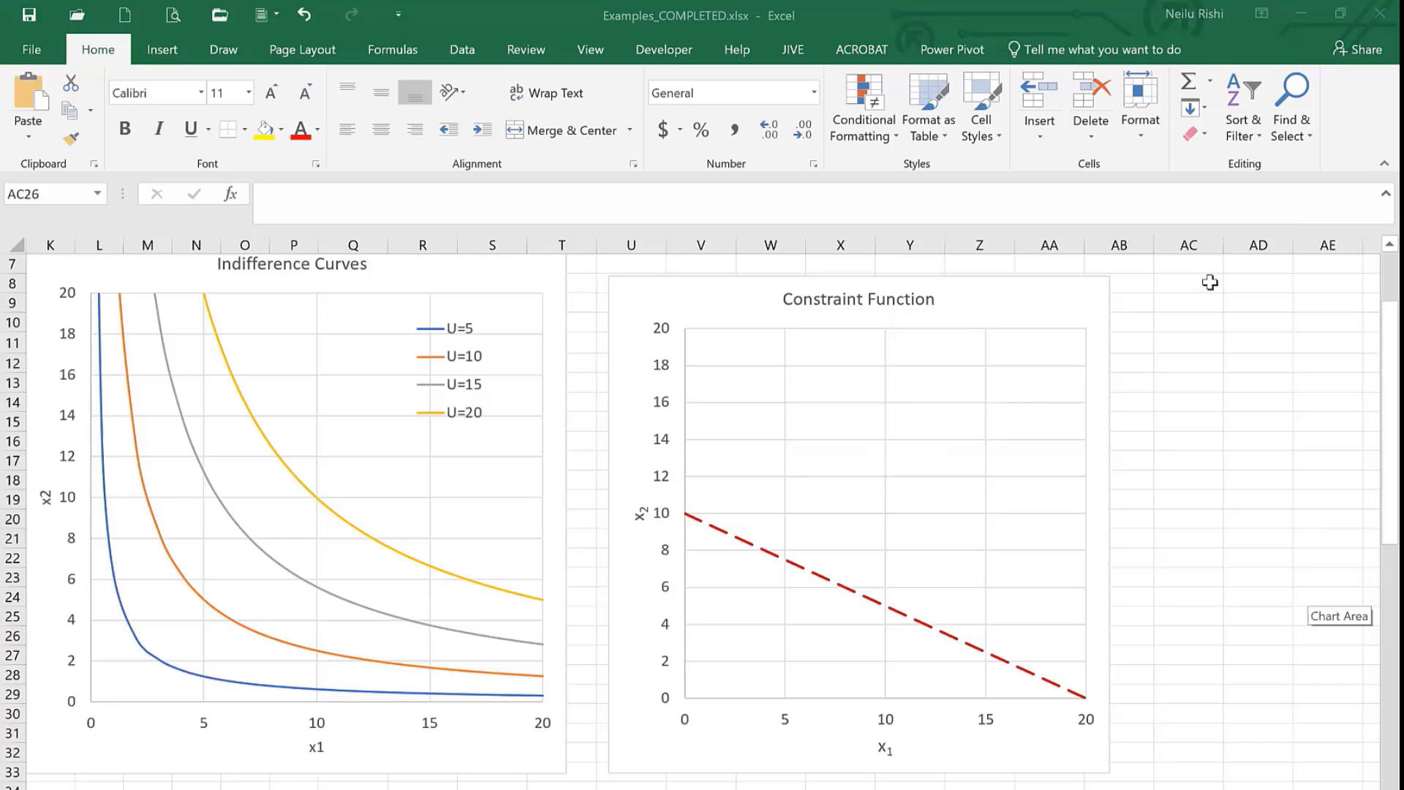
Reveal the combined Utility and Constraint chart with the dashed red constraint line.
{"action": "left_click", "coordinate": [1258, 499]}
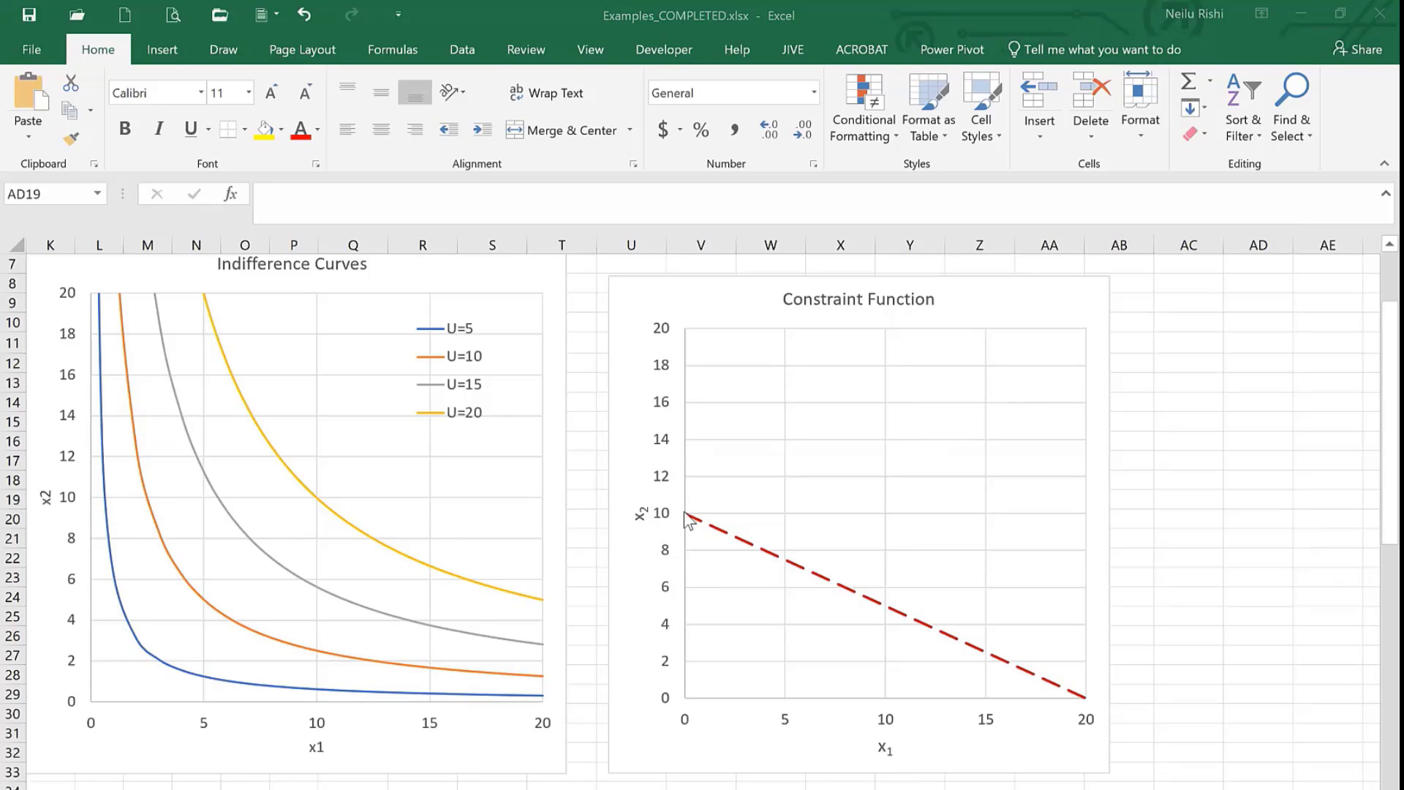
{"action": "scroll", "scroll_direction": "down", "scroll_amount": 3}
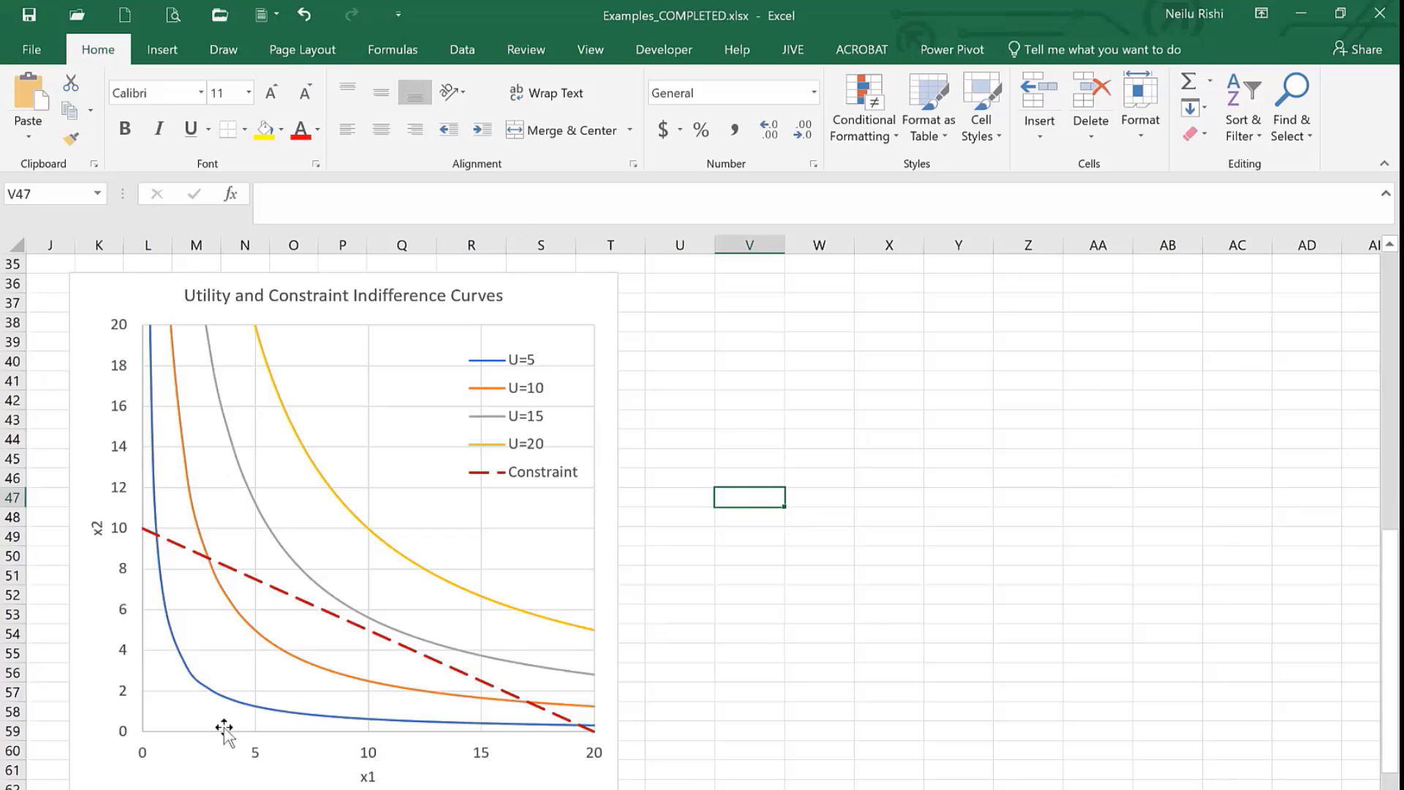